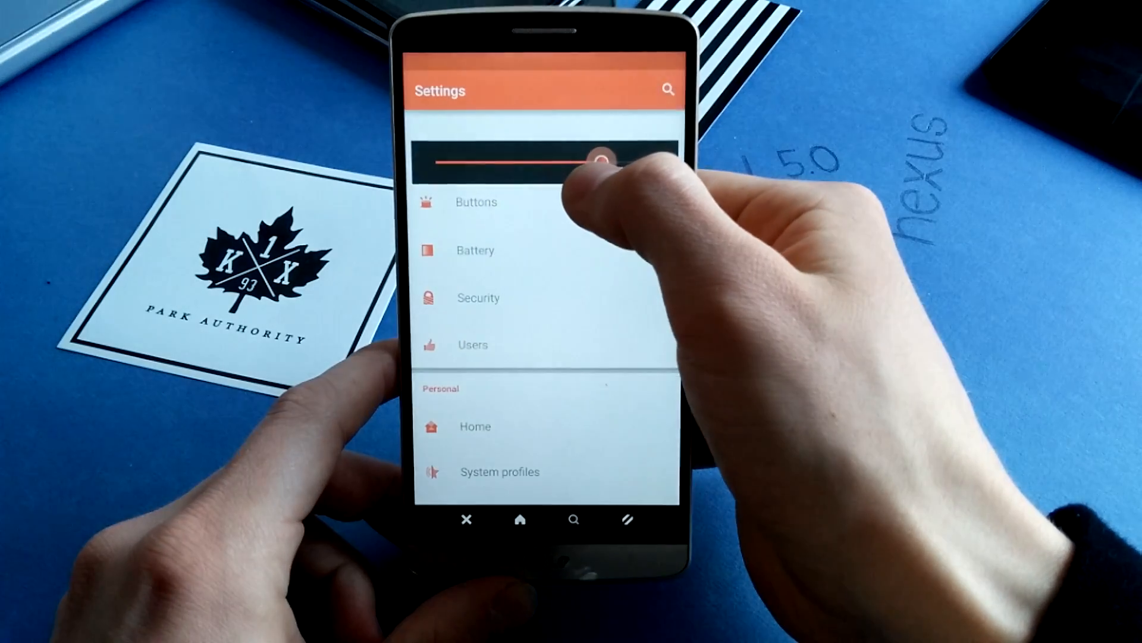
Scroll the Settings list down to the Personal section for Notification drawer
{"action": "scroll", "scroll_direction": "down", "scroll_amount": 3}
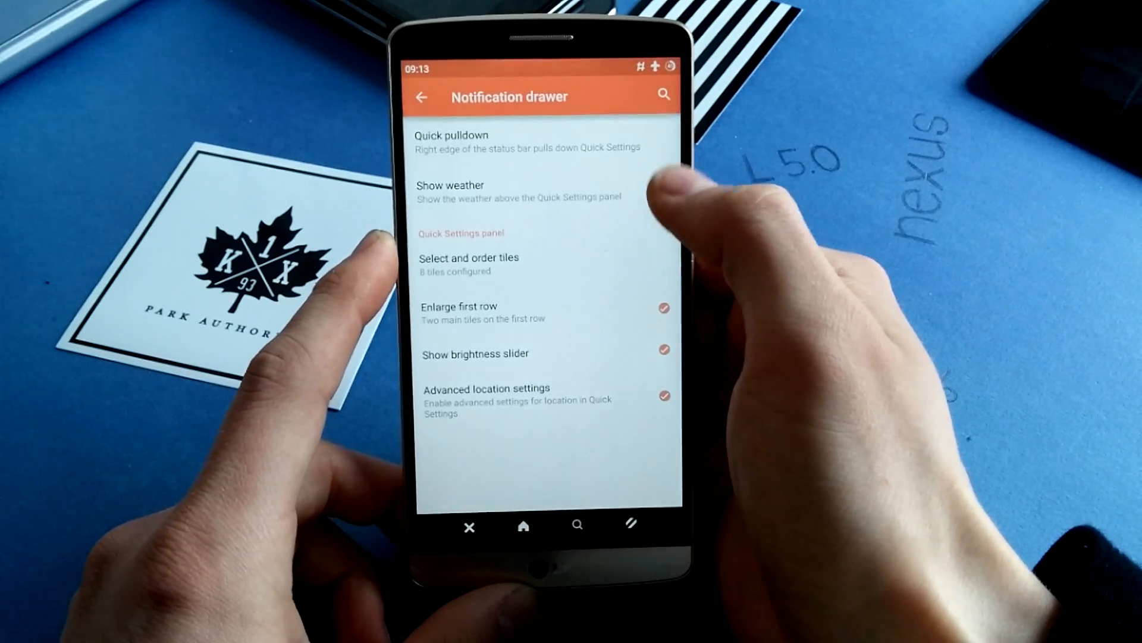
Set Quick pulldown to the Right edge of the status bar
{"action": "left_click", "coordinate": [449, 141]}
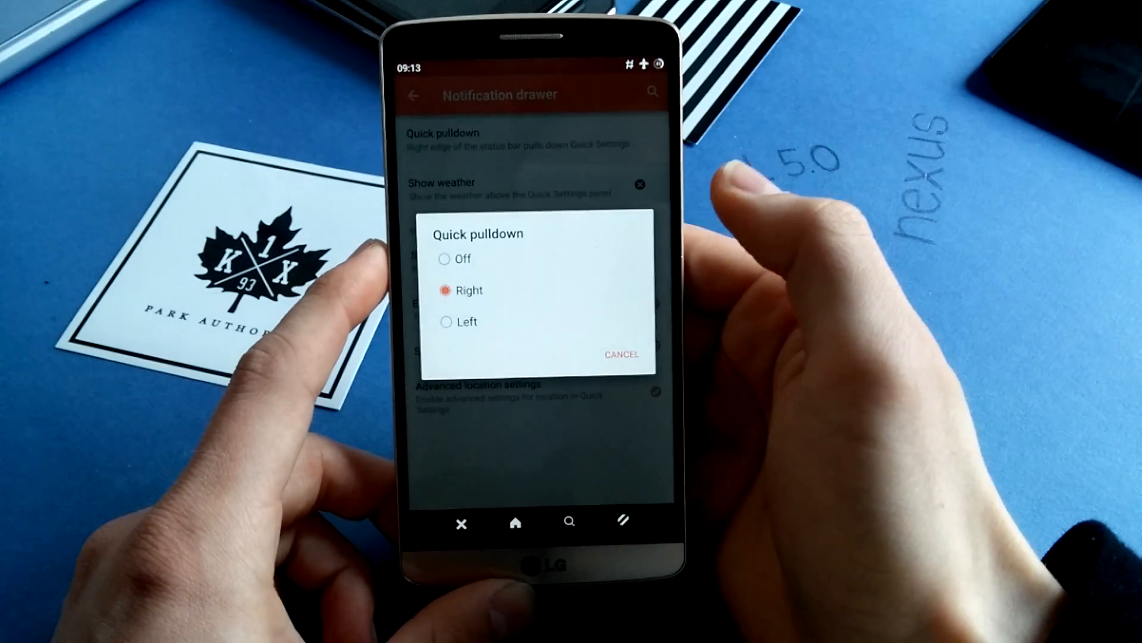
{"action": "left_click", "coordinate": [620, 354]}
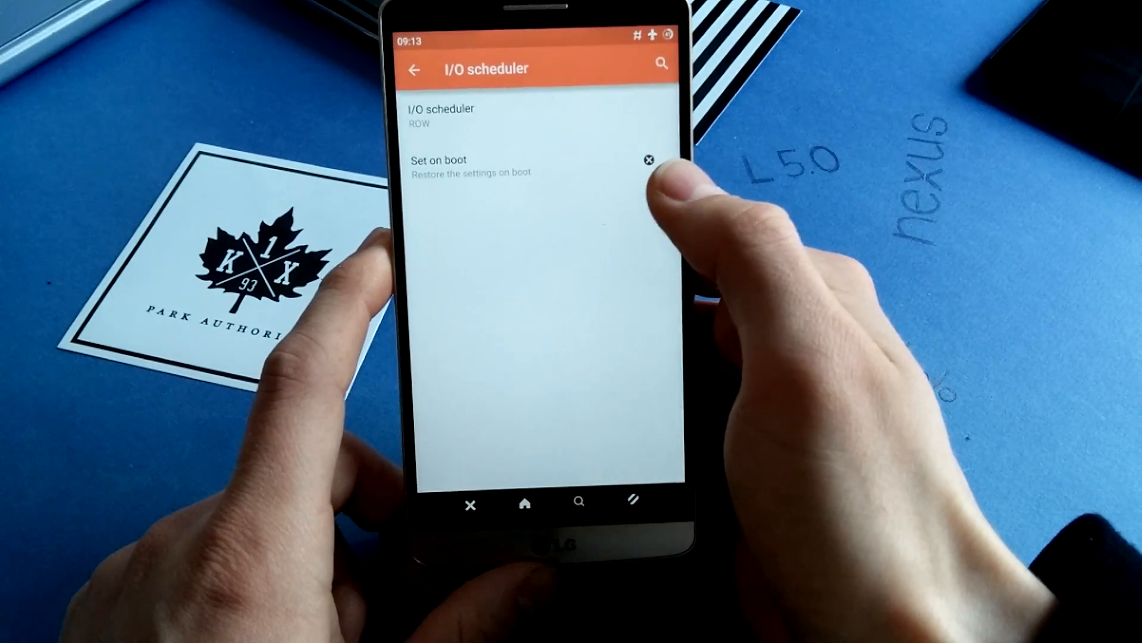
Return from the ROW I/O scheduler page to the main Settings list
{"action": "left_click", "coordinate": [414, 69]}
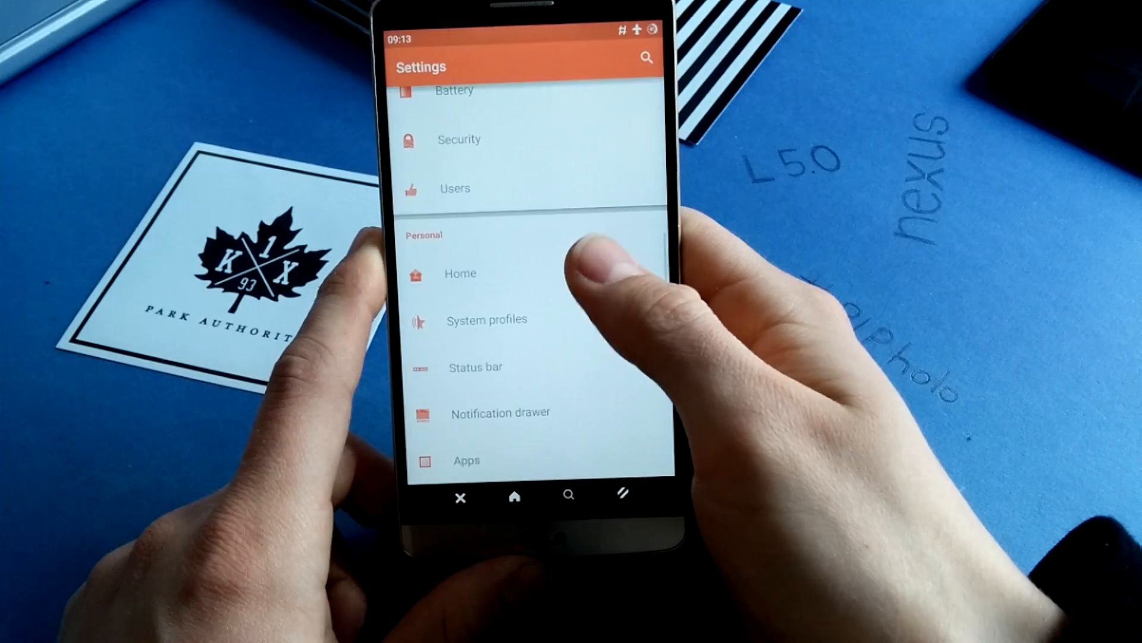
{"action": "scroll", "scroll_direction": "down", "scroll_amount": 3}
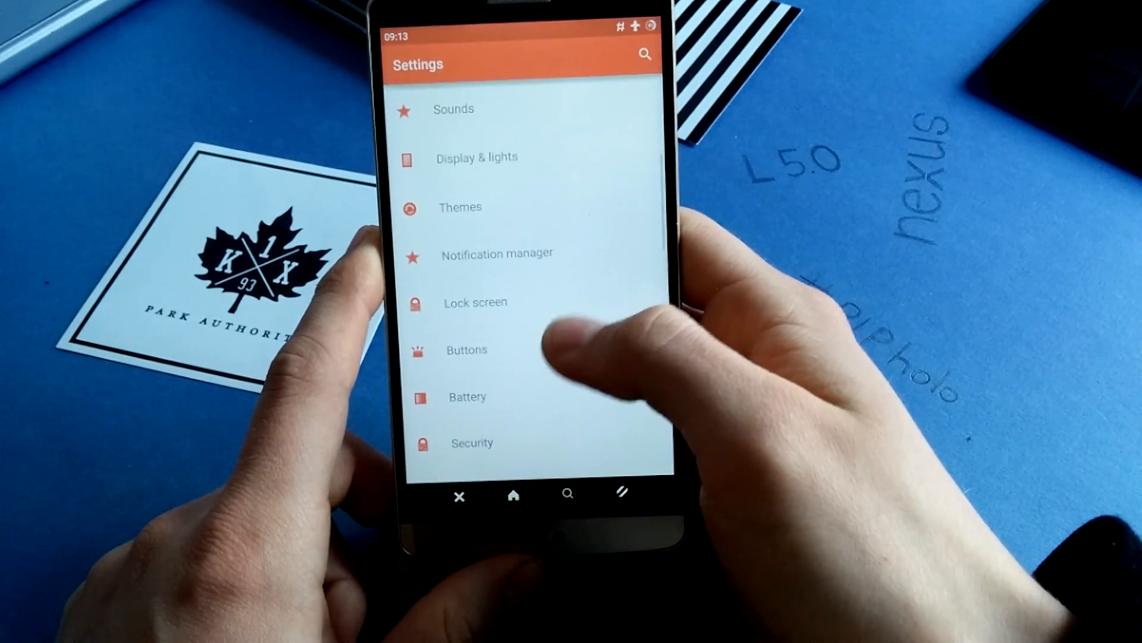